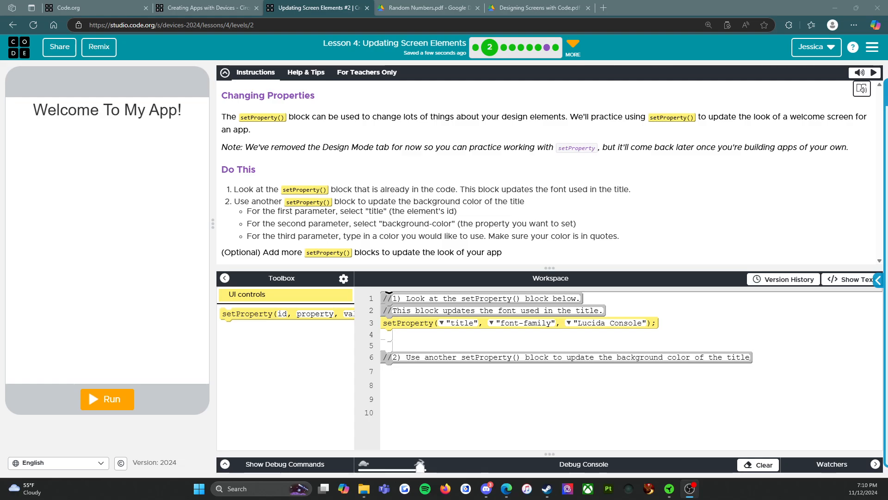
mouse_move(17, 81)
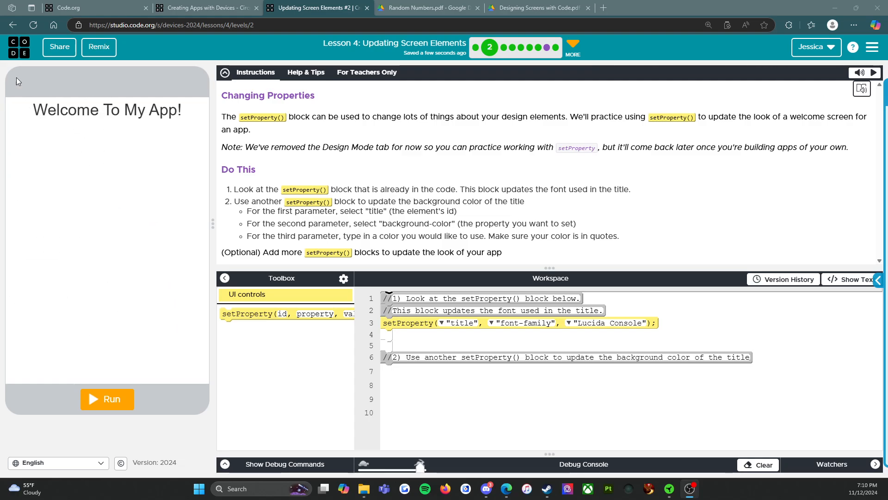
mouse_move(10, 72)
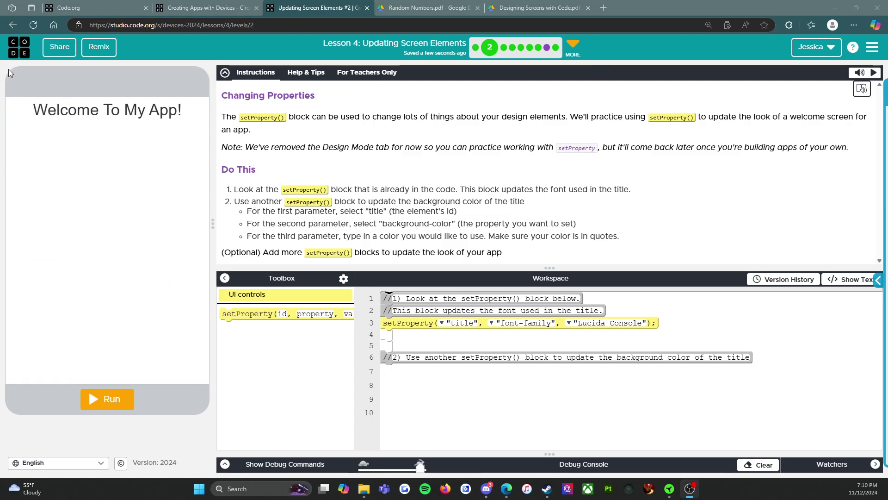
mouse_move(14, 73)
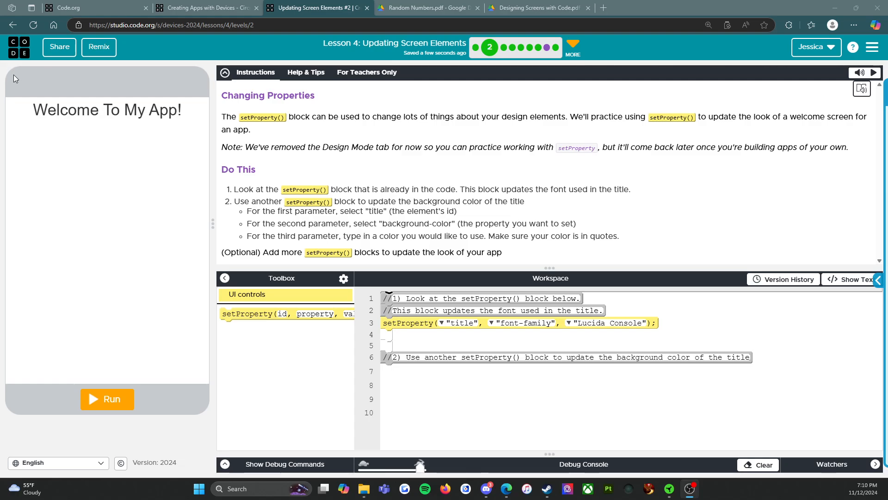
mouse_move(153, 81)
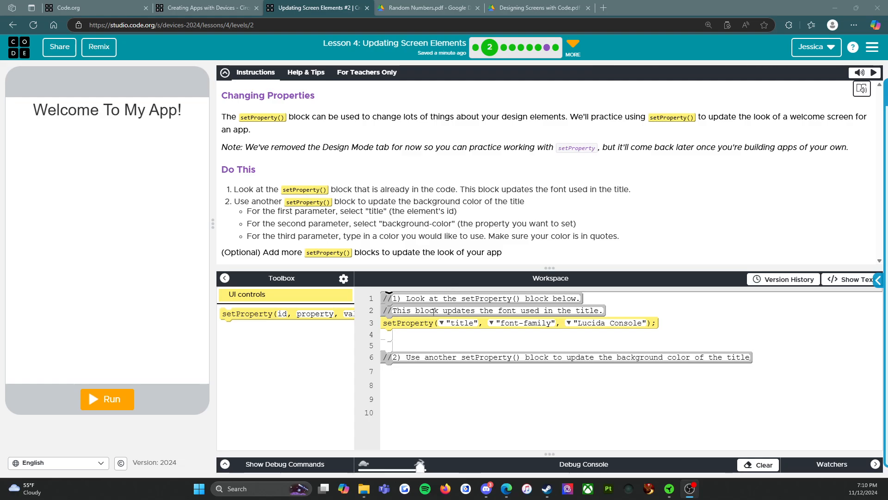
mouse_move(514, 185)
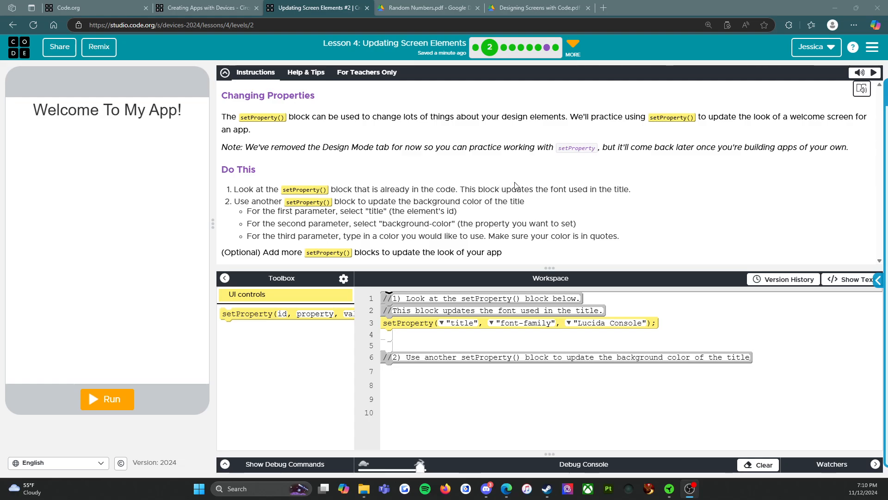
mouse_move(544, 231)
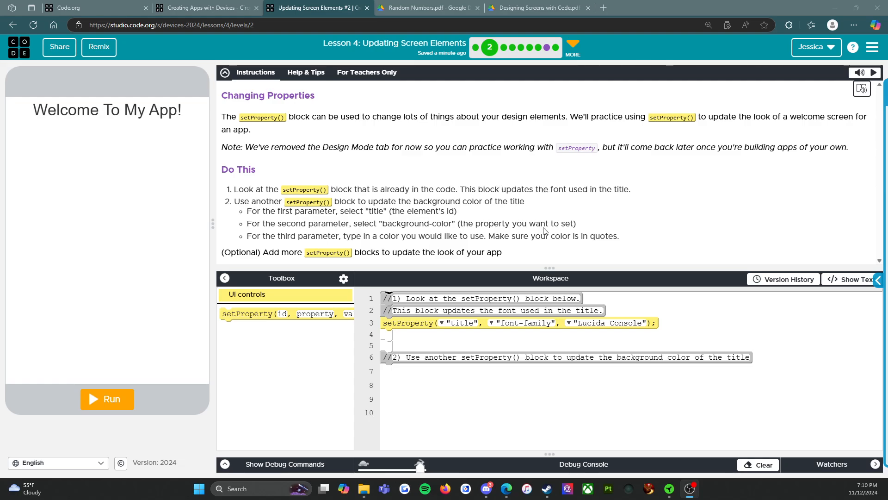
mouse_move(411, 323)
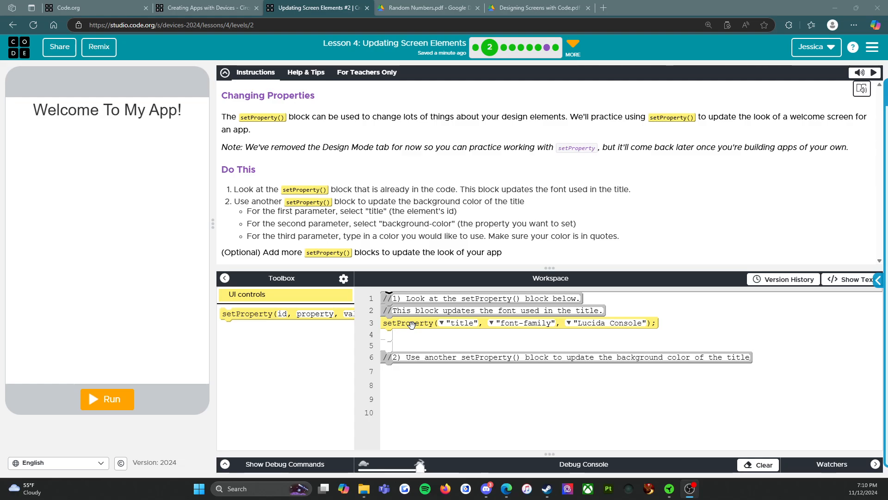
mouse_move(454, 324)
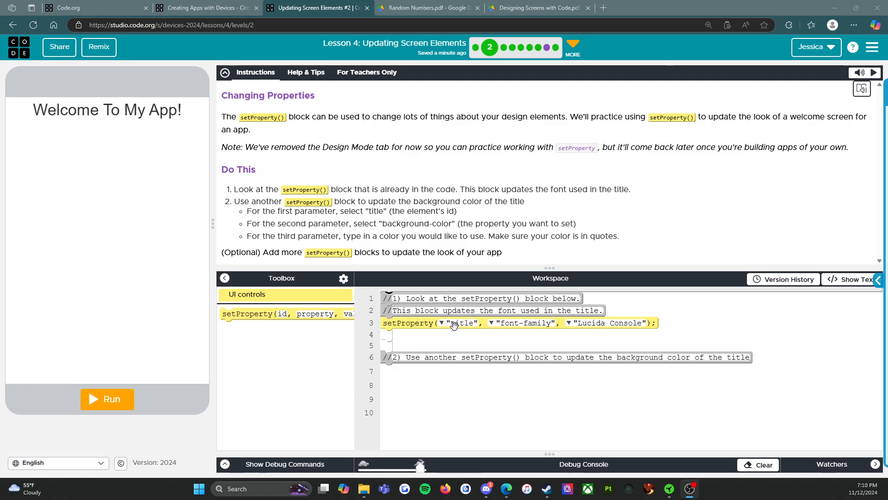
mouse_move(541, 333)
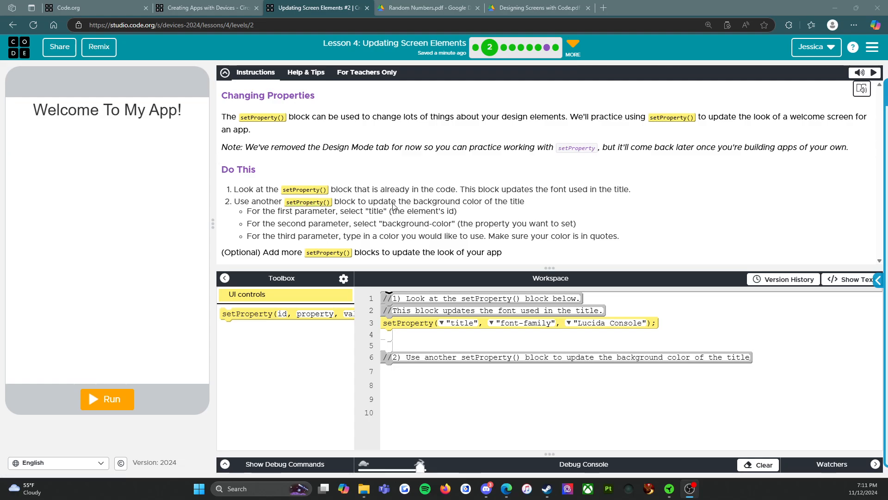
mouse_move(507, 210)
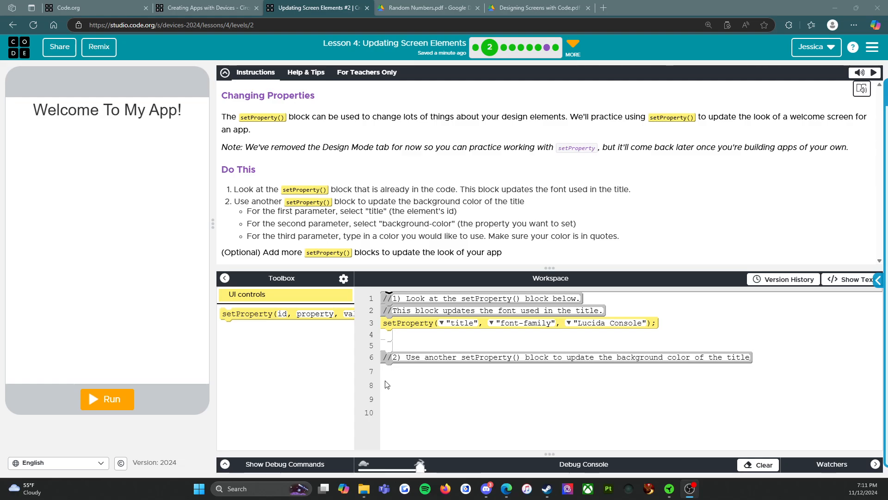
mouse_move(204, 327)
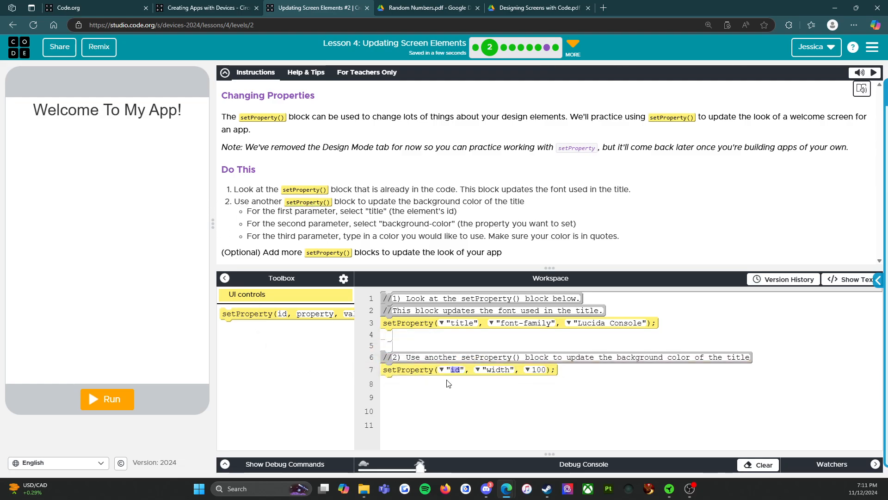
mouse_move(451, 371)
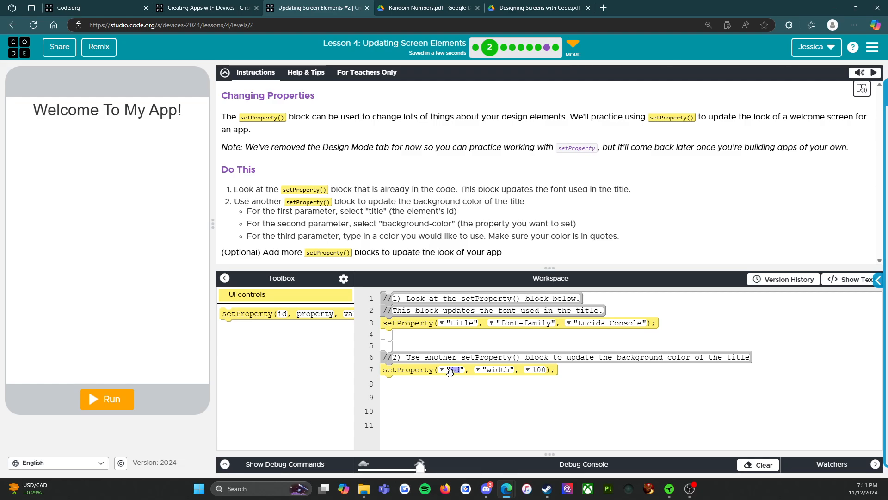
Make the new setProperty target "title", property "background-color", with value "yellow"
click(447, 370)
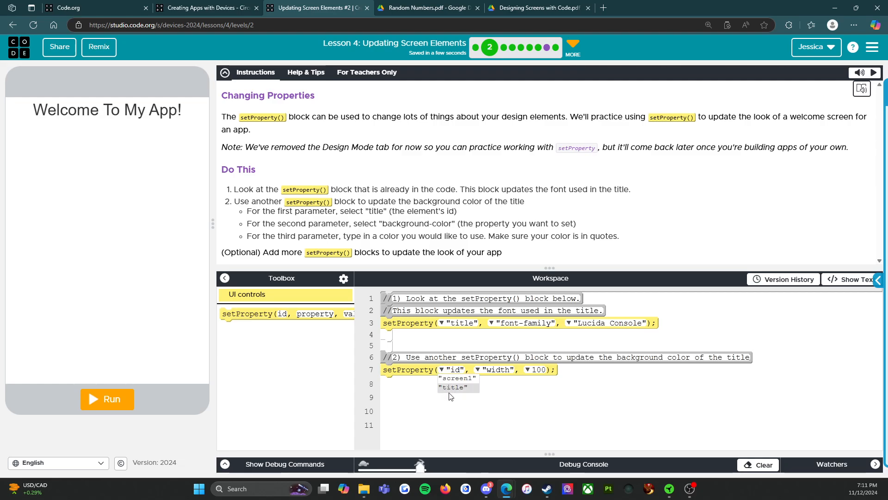
click(457, 387)
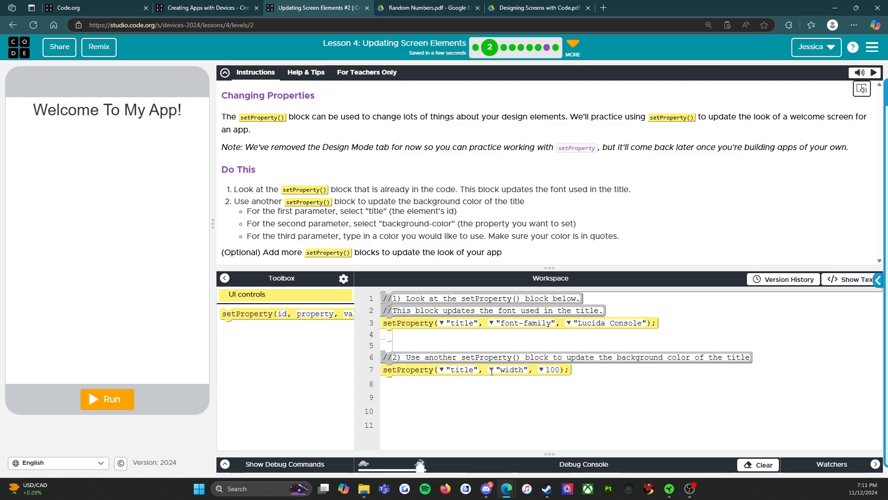
mouse_move(467, 292)
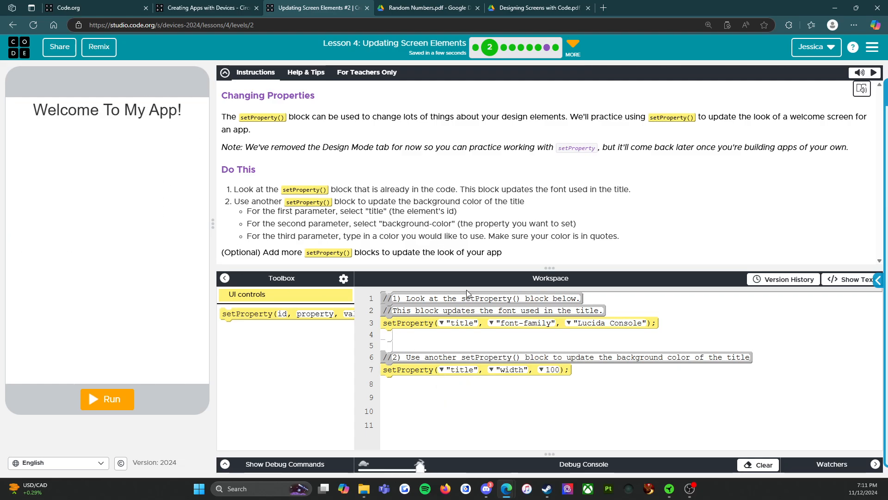
click(494, 369)
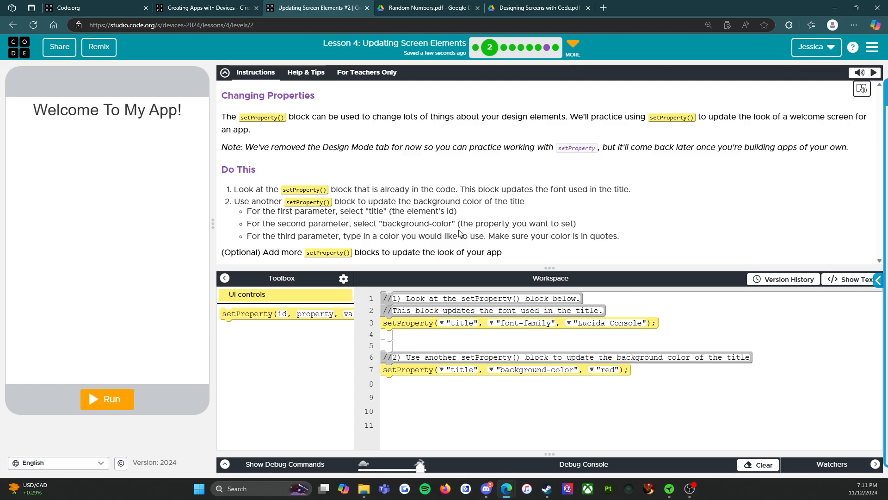
mouse_move(348, 240)
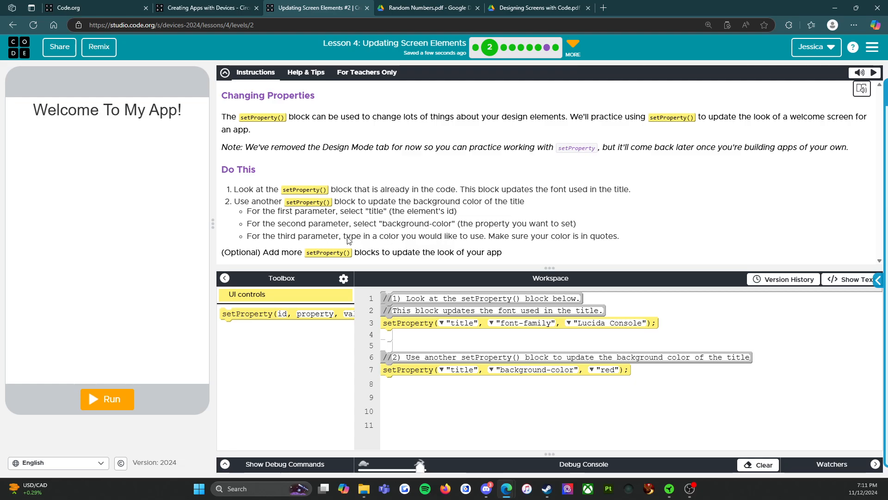
mouse_move(613, 317)
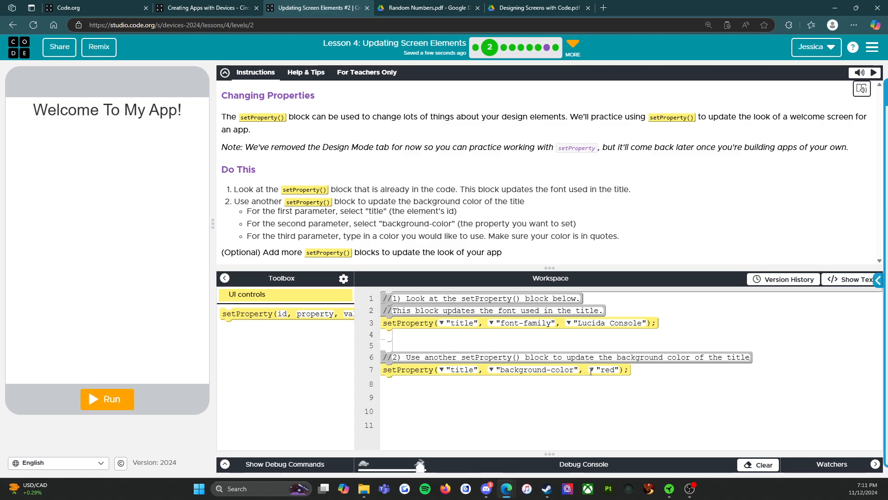
text(yellow)
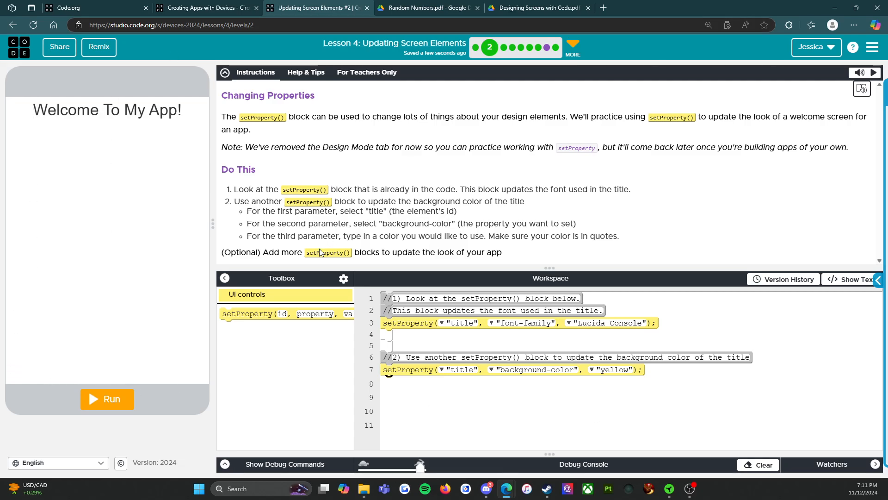
mouse_move(325, 218)
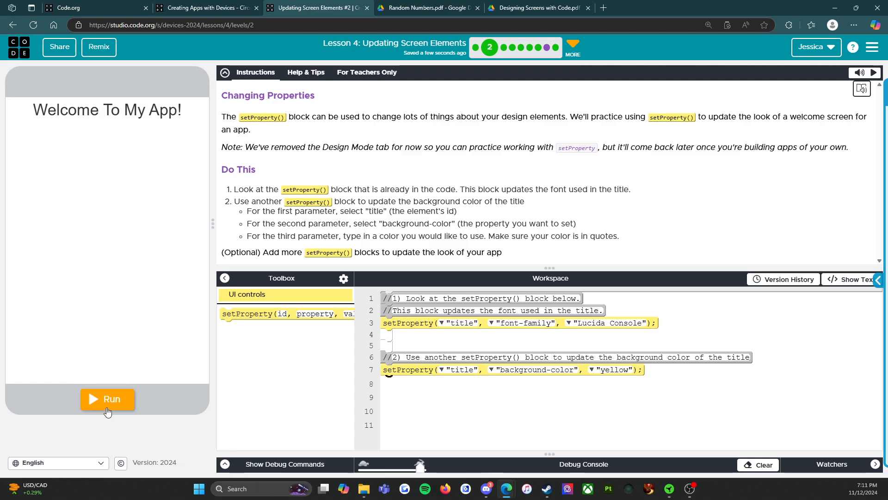
Run the app so the title shows on a yellow background
click(107, 399)
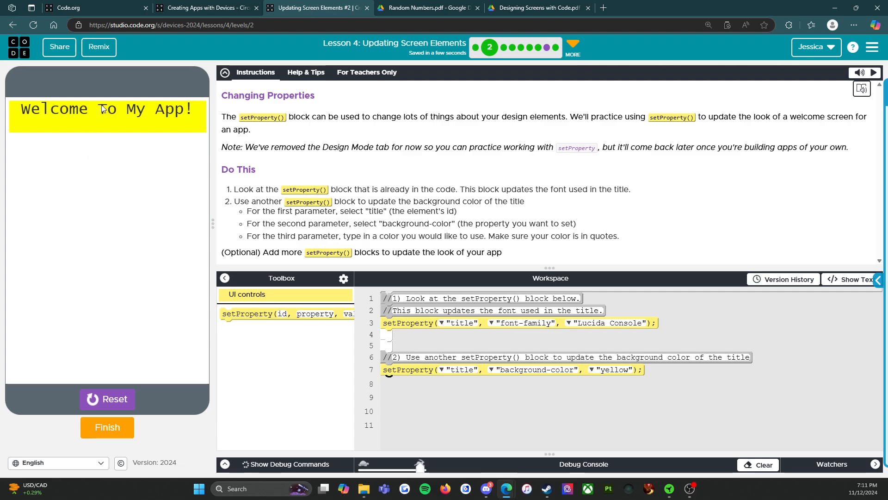
mouse_move(191, 142)
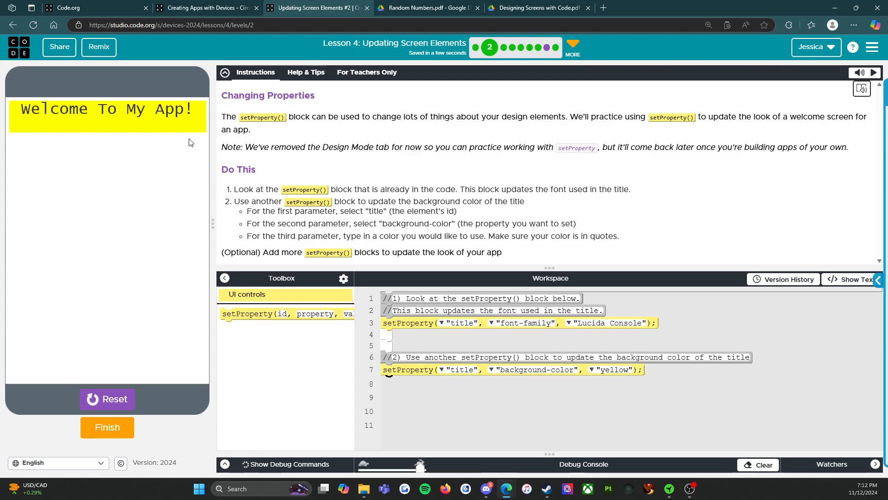
mouse_move(718, 214)
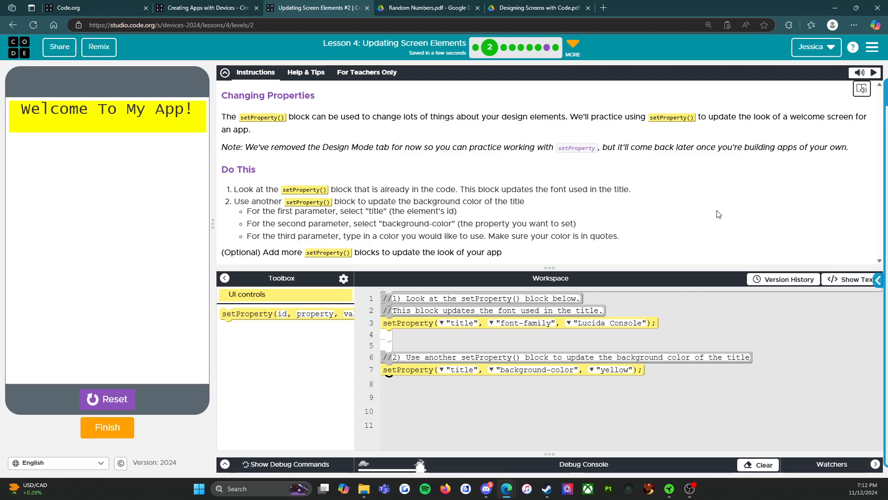
mouse_move(418, 159)
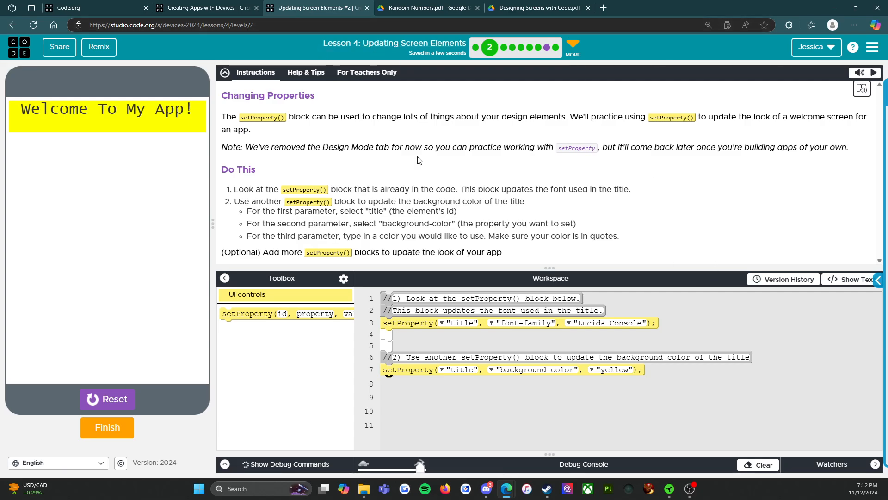
mouse_move(85, 425)
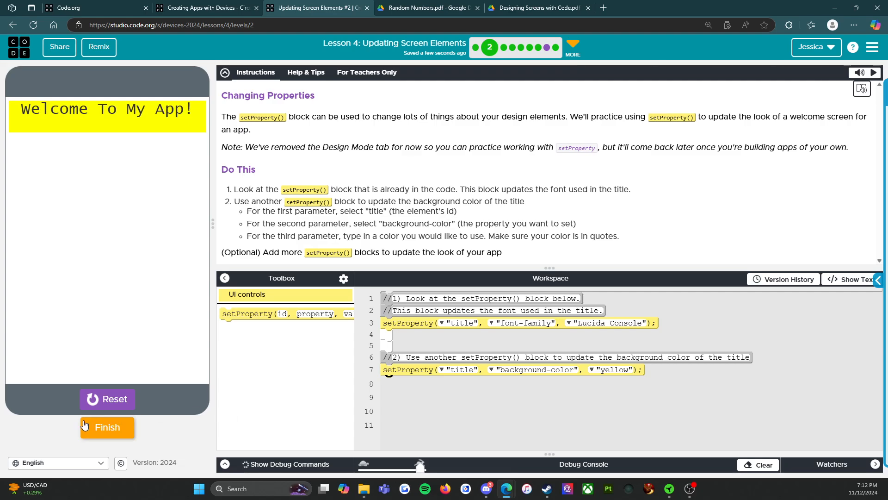